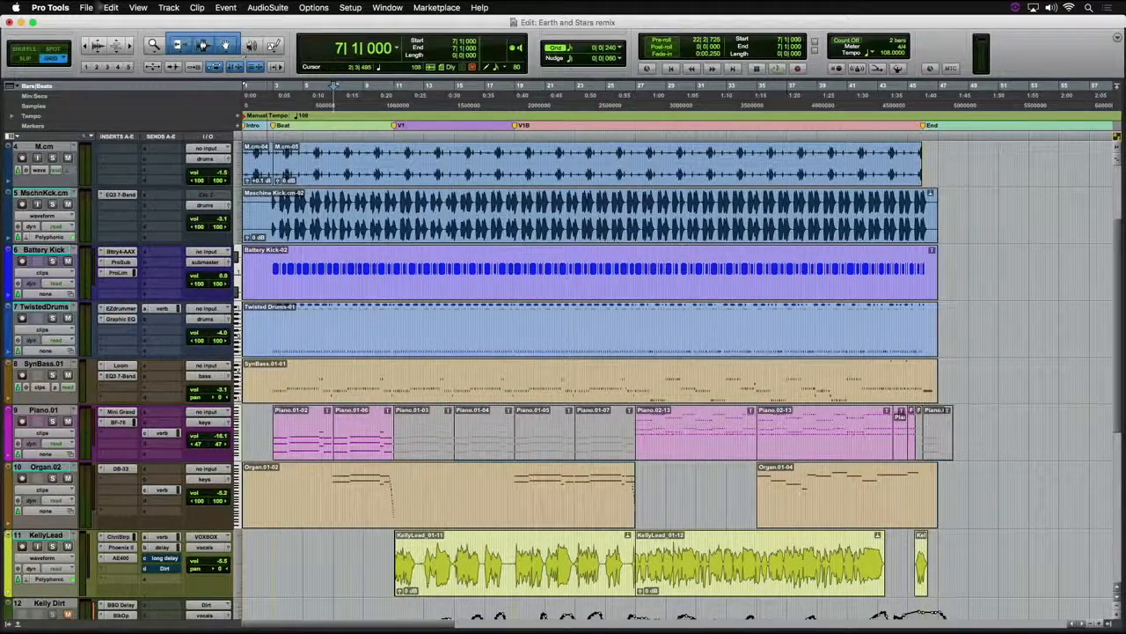
# Start Save Copy In from the File menu for the Earth and Stars remix session
pyautogui.click(86, 7)
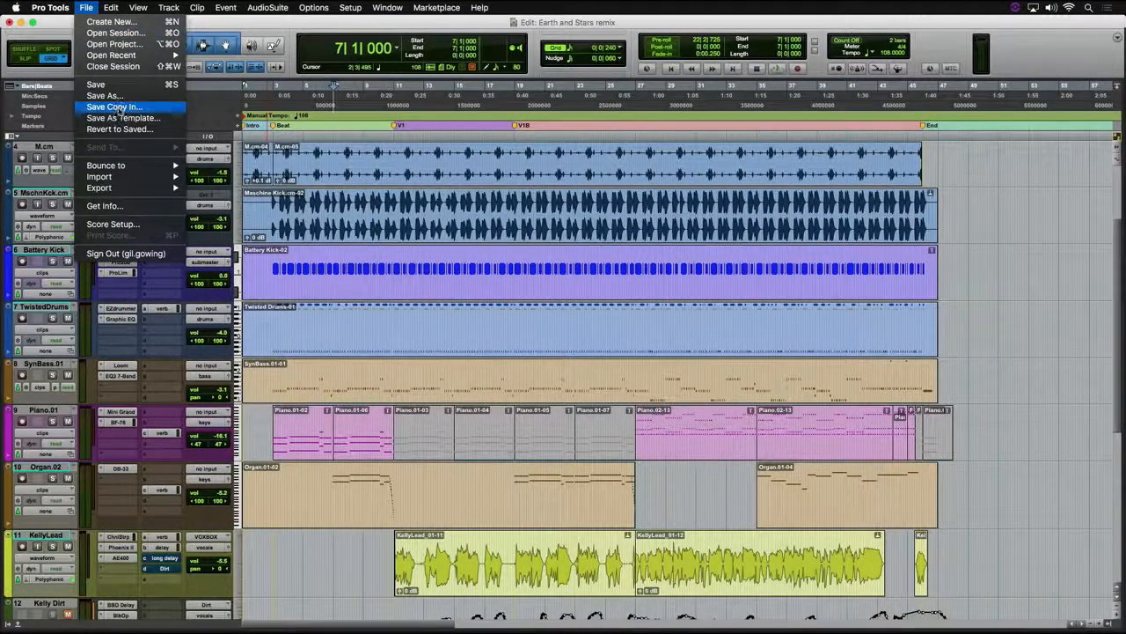
pyautogui.click(113, 108)
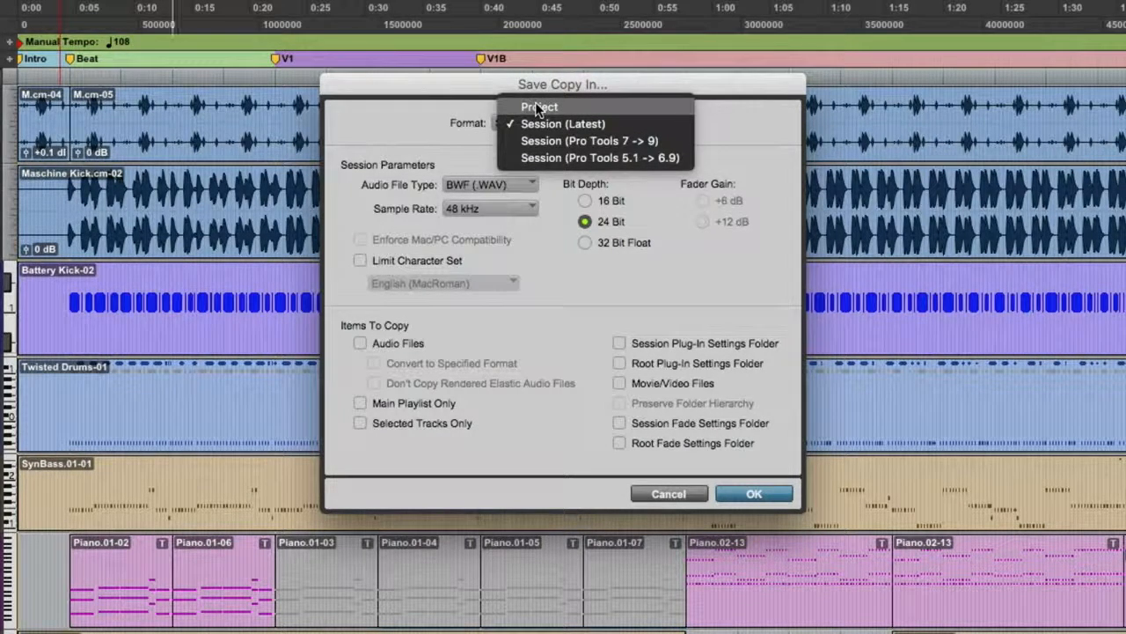
# Choose Project as the copy format (48 kHz, 24-bit WAV)
pyautogui.click(539, 108)
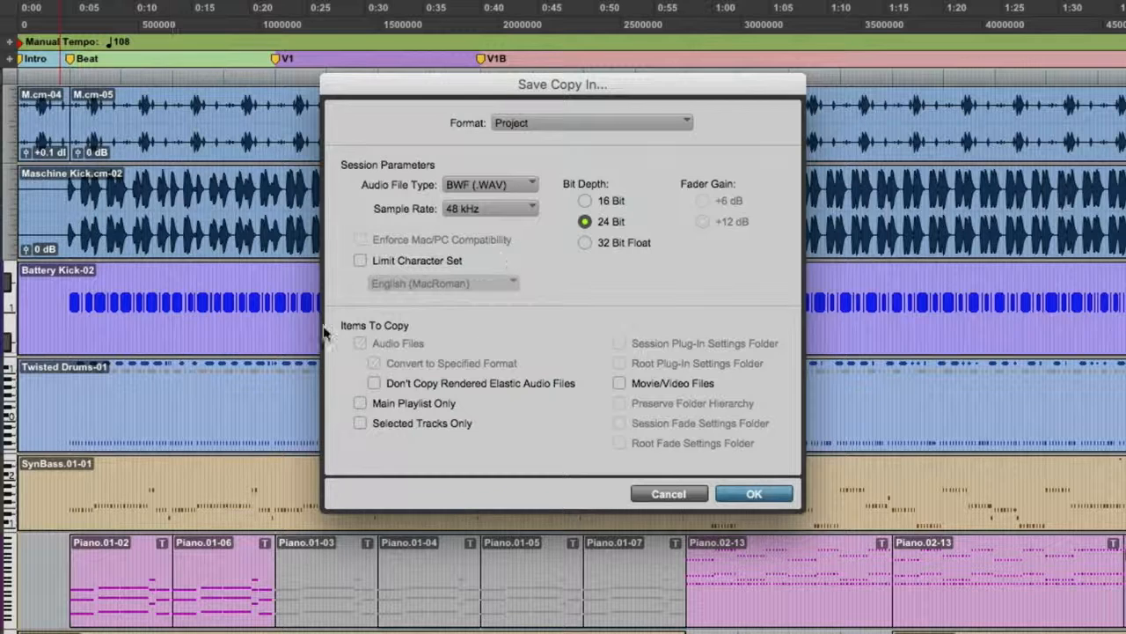
pyautogui.click(359, 343)
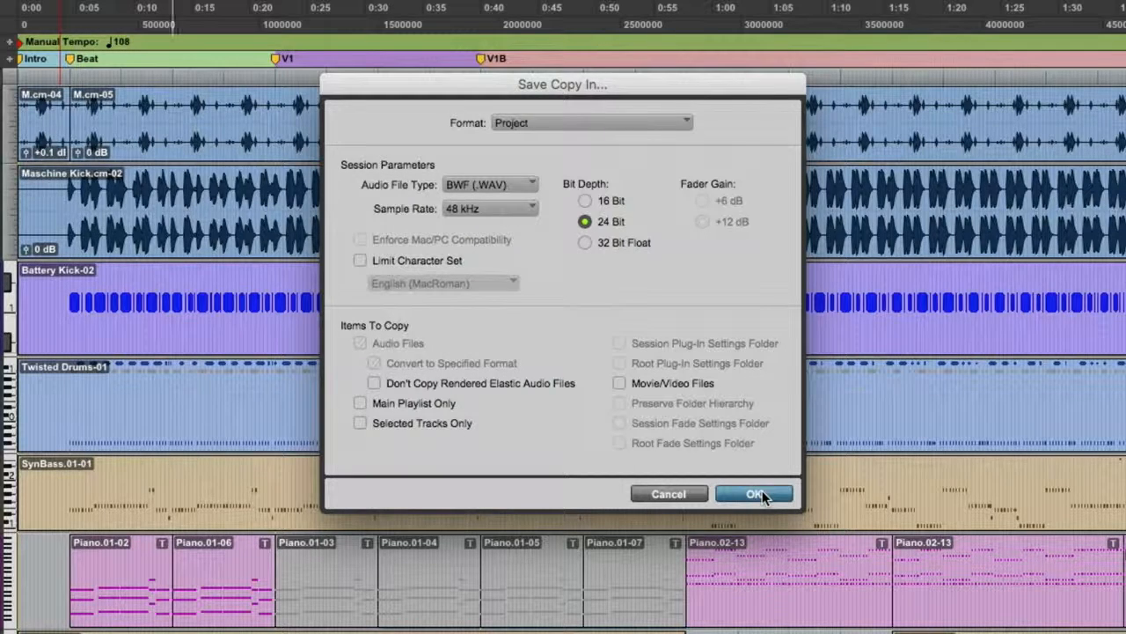
# Confirm the Project copy settings and save it as 'Earth and Stars remix'
pyautogui.click(753, 492)
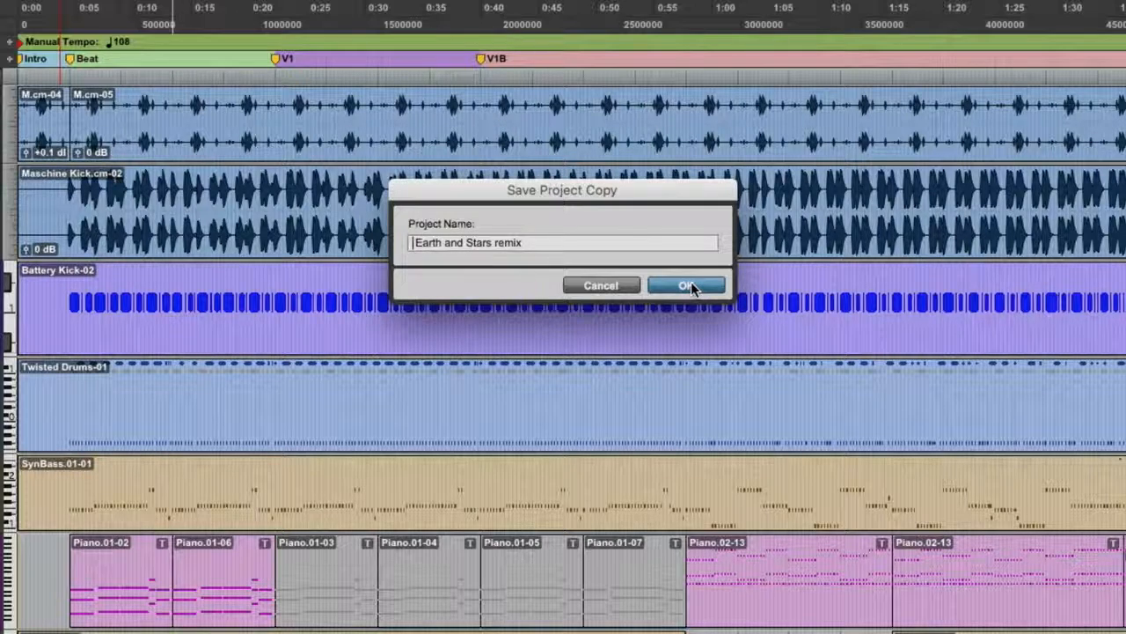
pyautogui.click(686, 285)
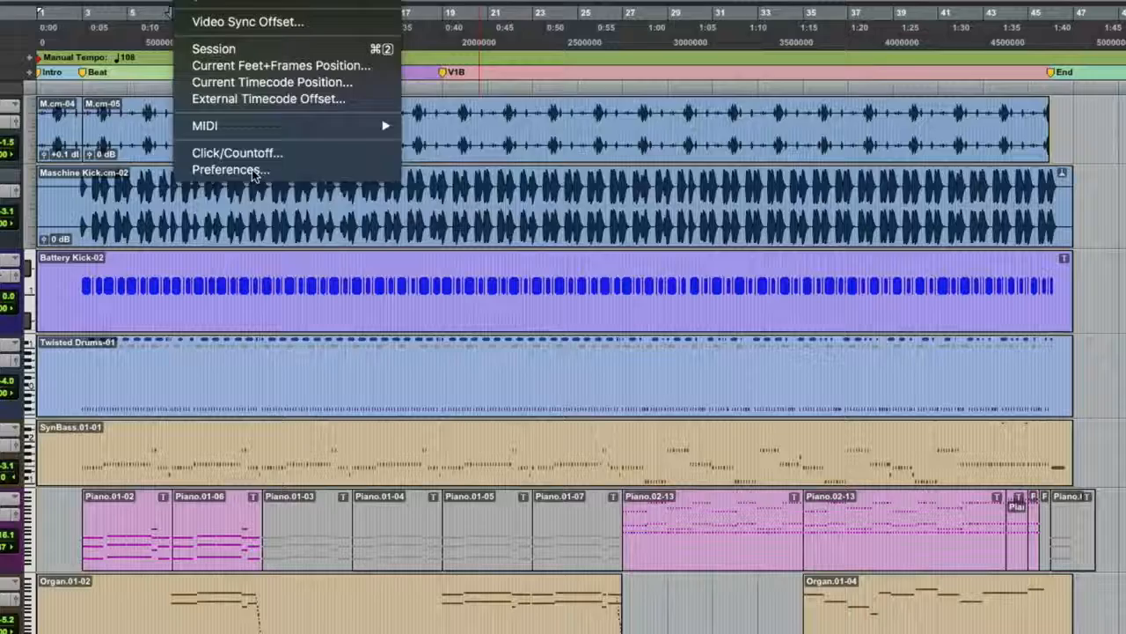
# Show Preferences on the Operation page with the Project Media Cache location
pyautogui.click(231, 169)
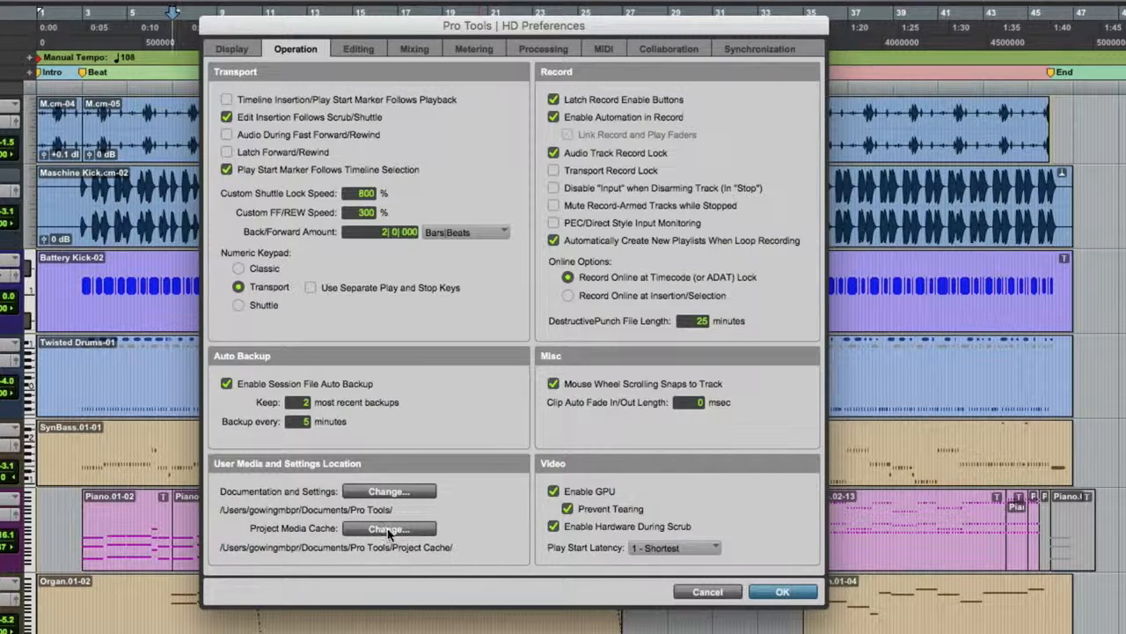
pyautogui.click(387, 528)
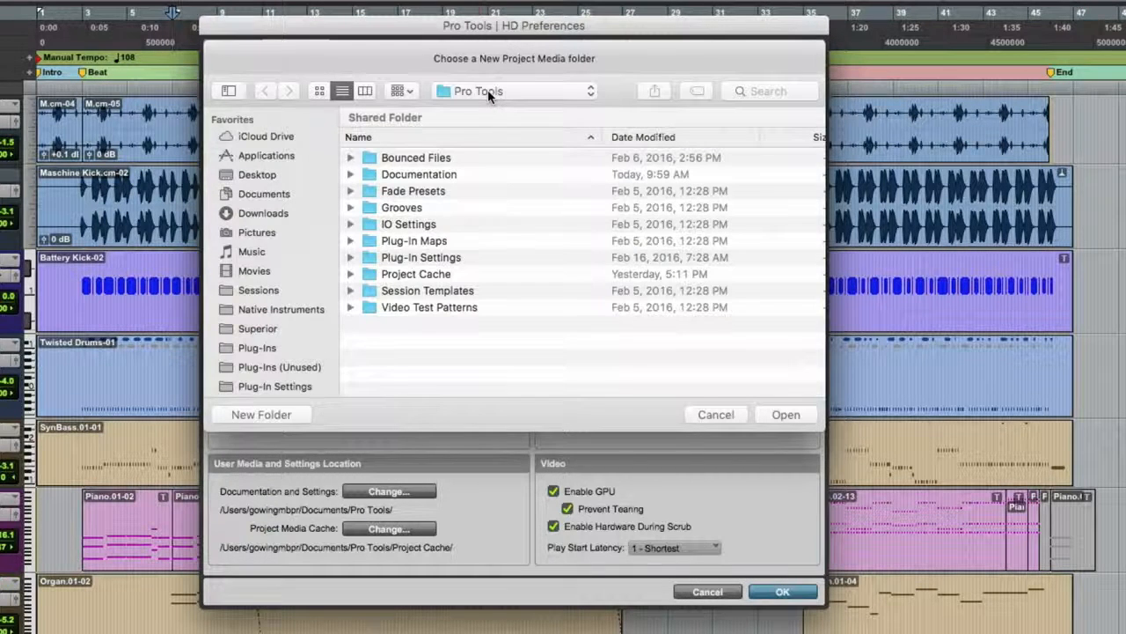
pyautogui.click(514, 92)
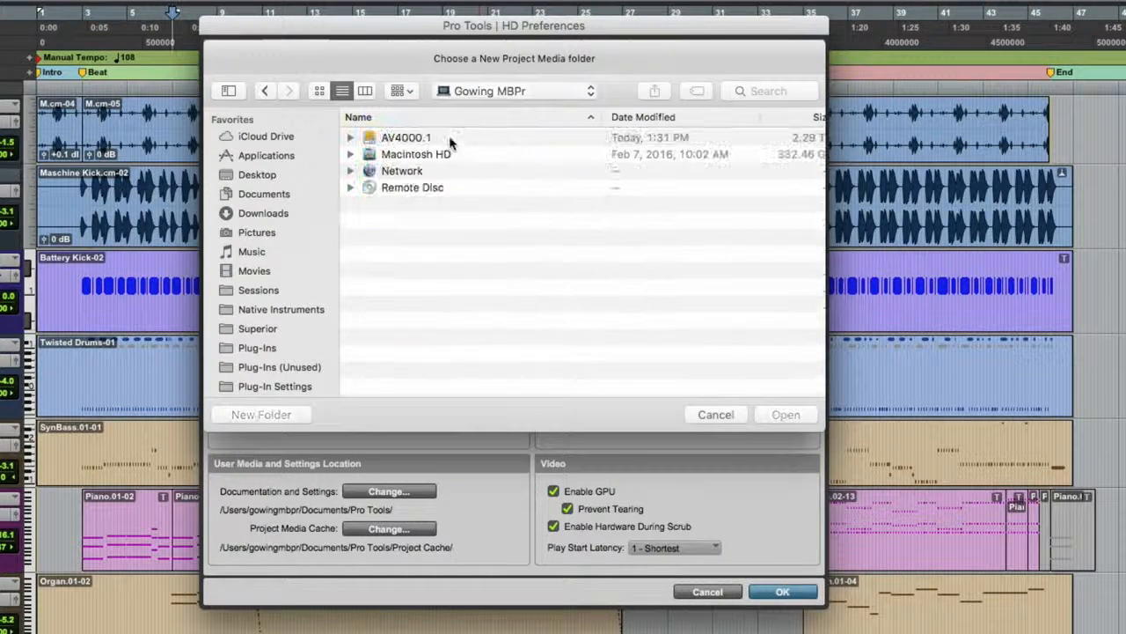
pyautogui.doubleClick(405, 137)
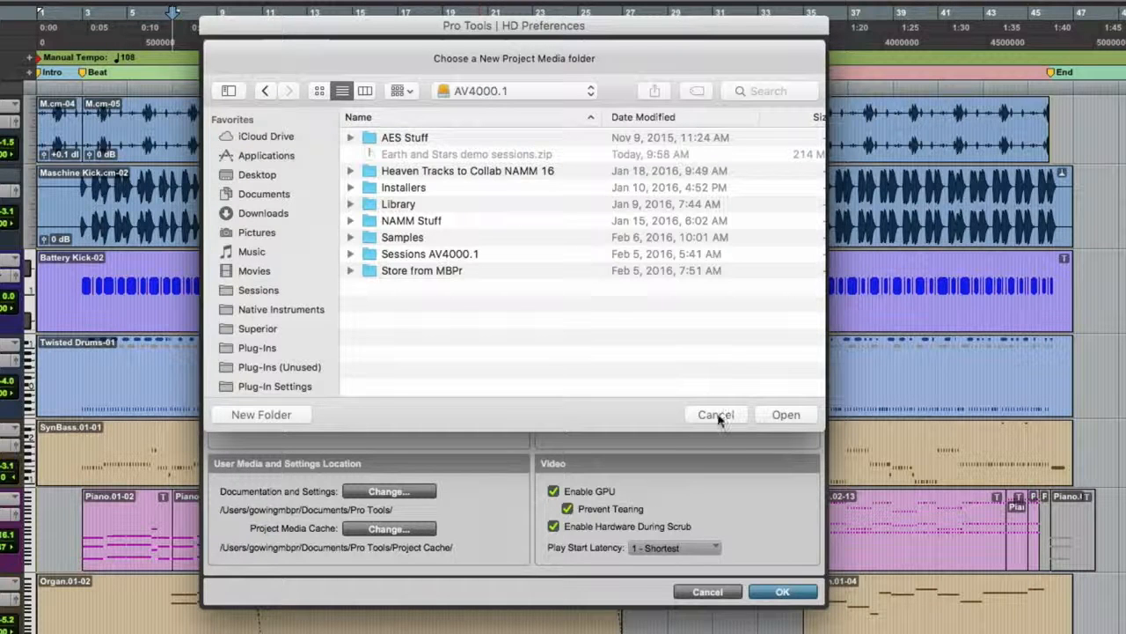
pyautogui.click(714, 416)
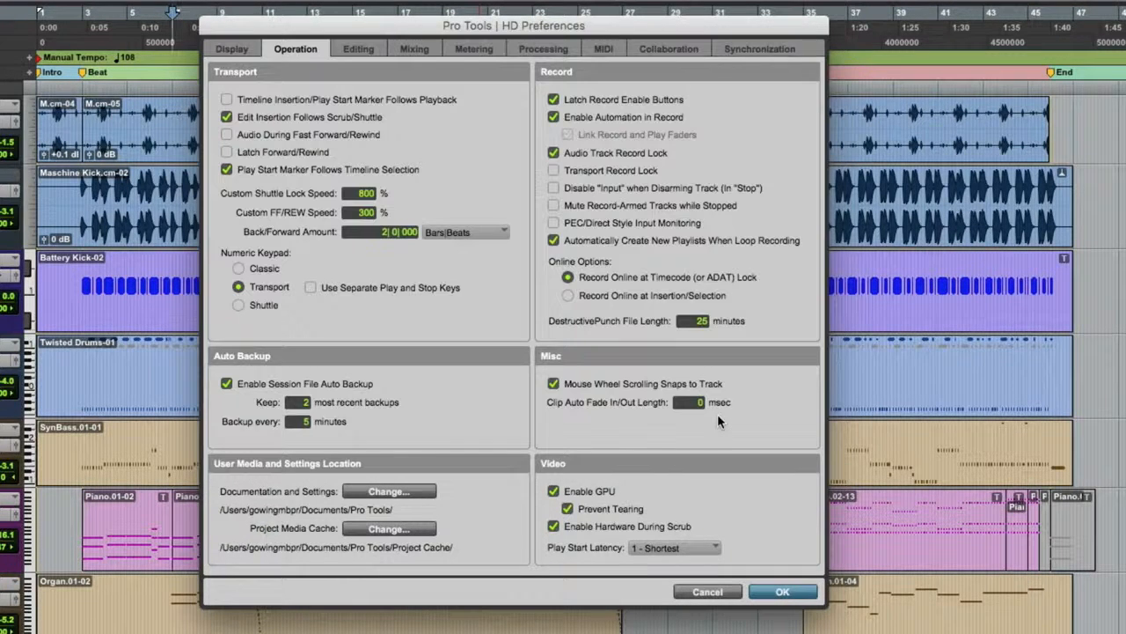